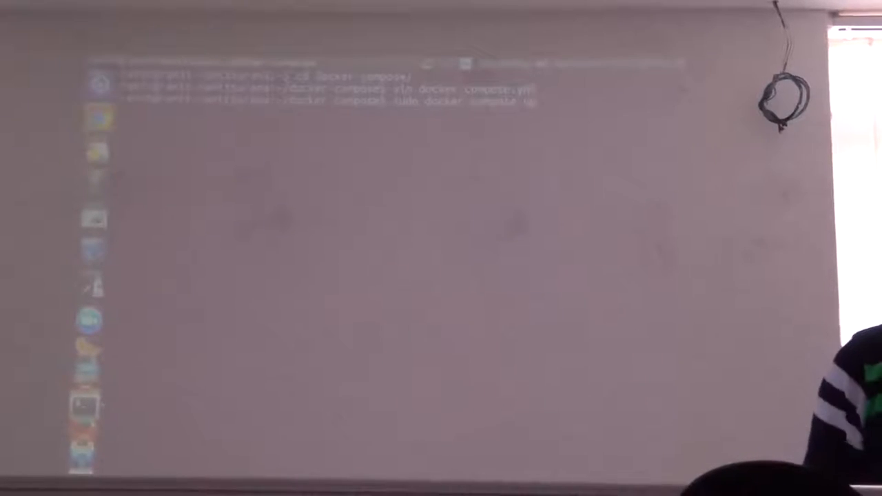
# Run 'sudo docker-compose up' so the hello-world container prints its success message.
pyautogui.press('Return')
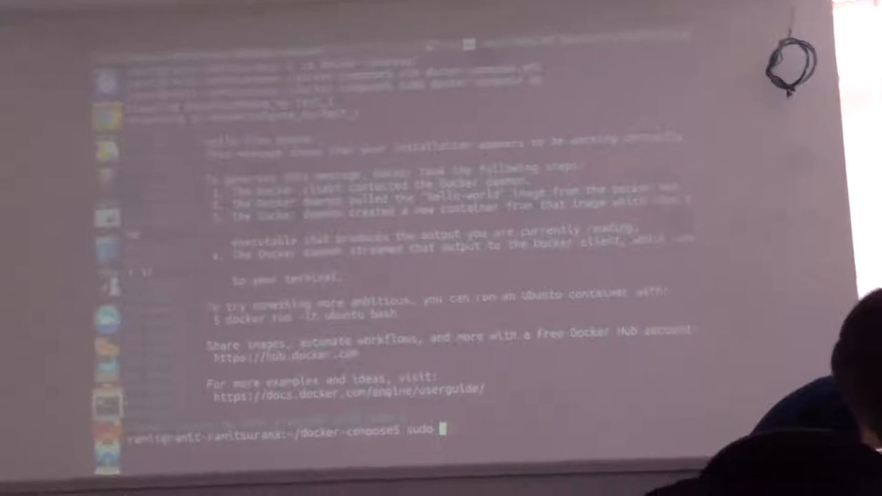
# Type 'docker-compose' after sudo at the new prompt without running it.
pyautogui.write('docker p')
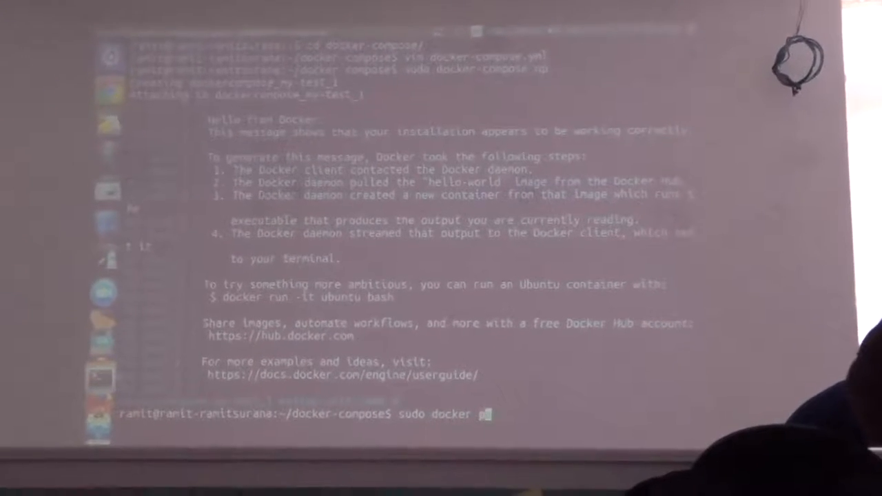
pyautogui.write('-compose')
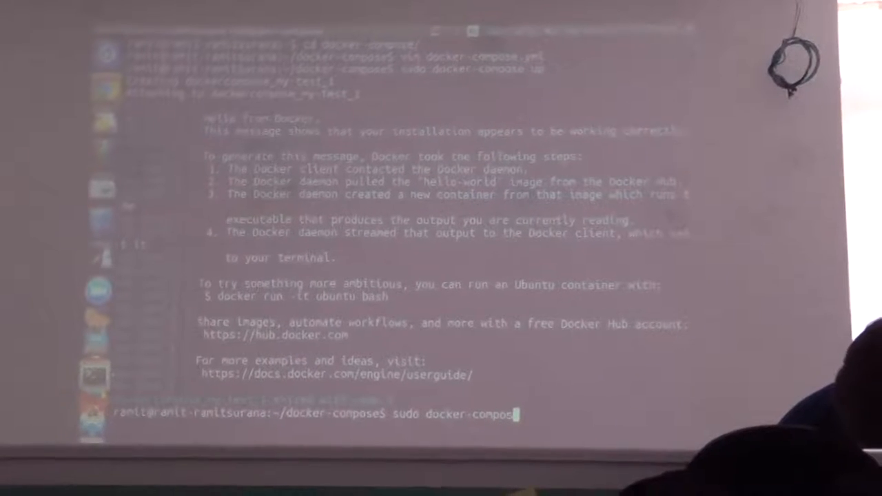